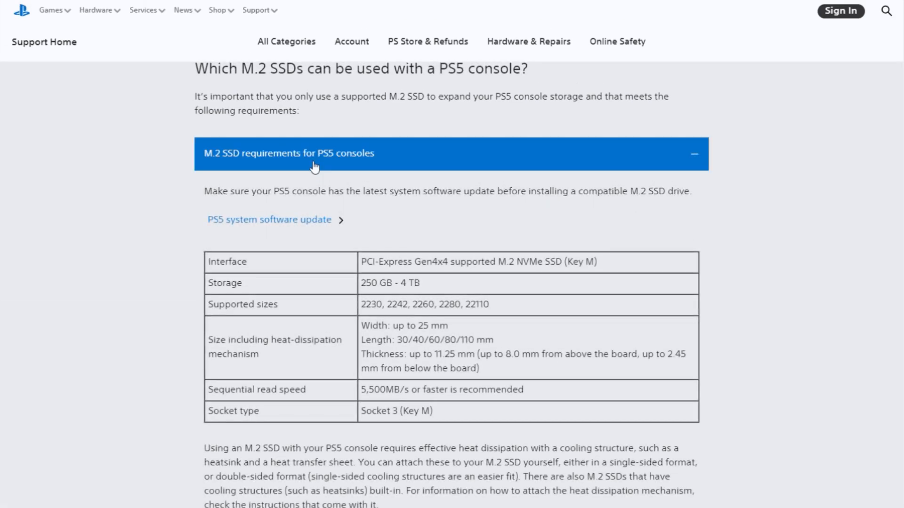
mouse_move(590, 234)
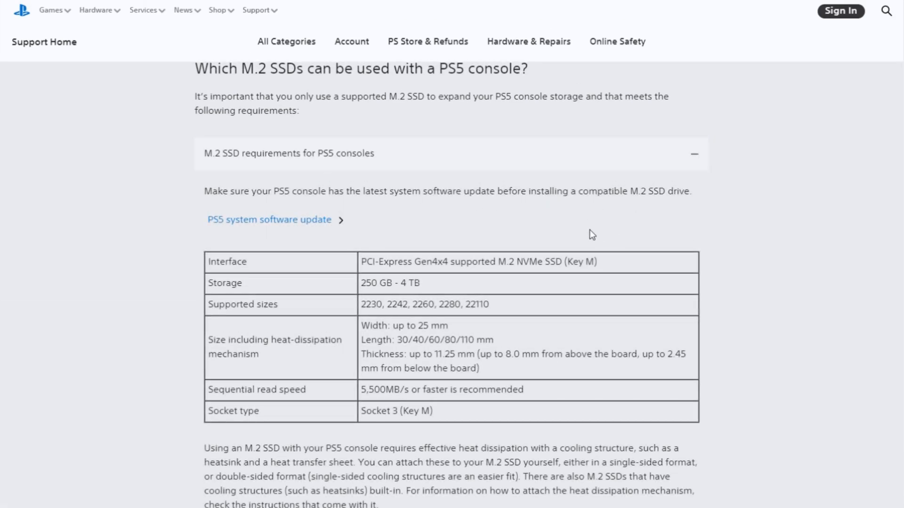
mouse_move(369, 267)
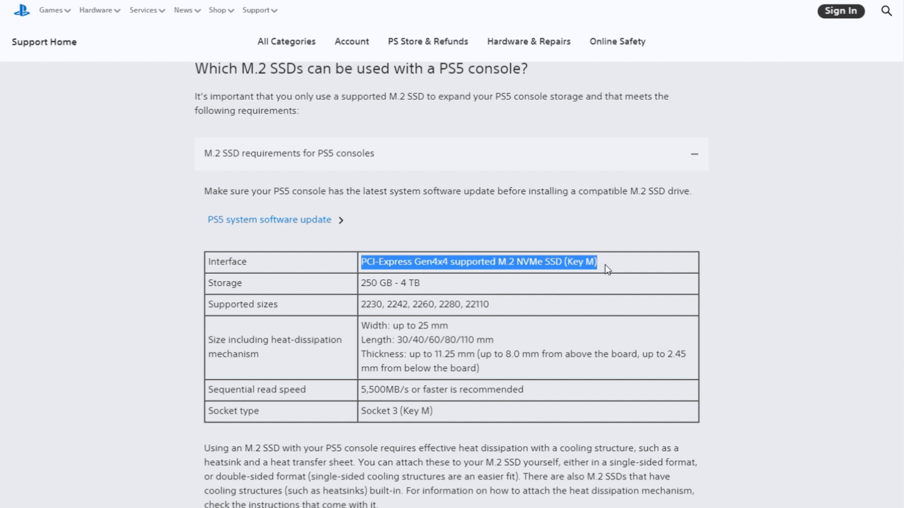
mouse_move(386, 410)
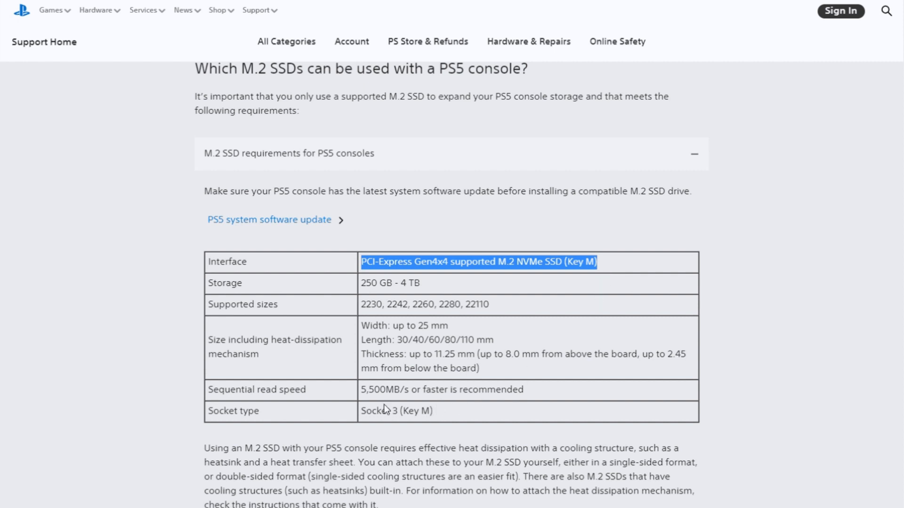
Highlight the recommended sequential read speed requirement and scroll back up the SSD list
double_click(441, 390)
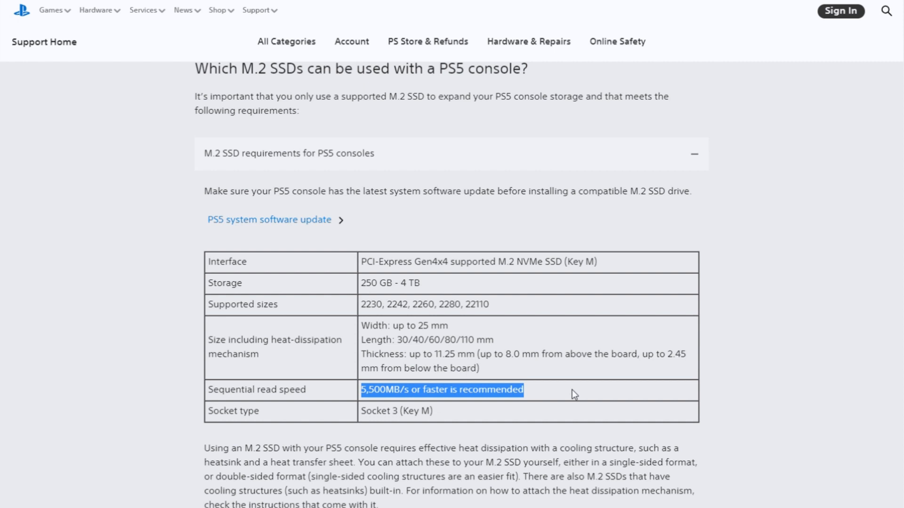
mouse_move(412, 293)
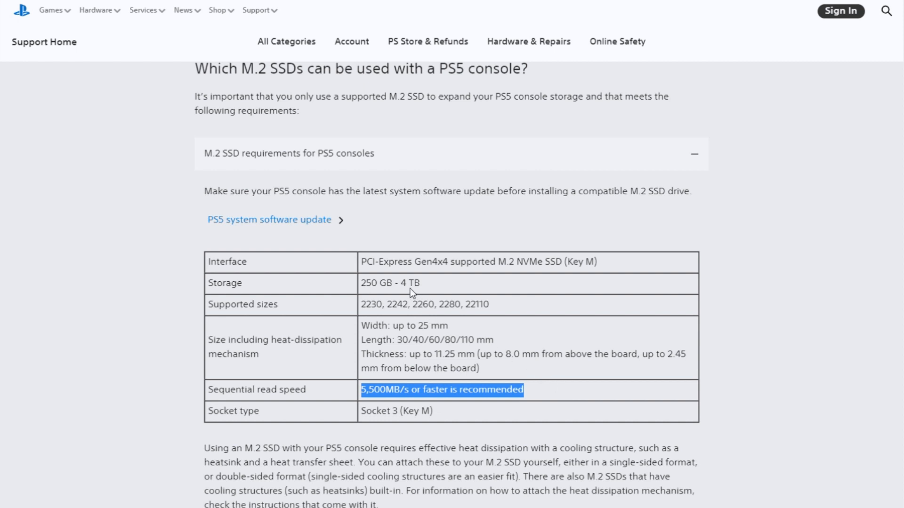
click(363, 354)
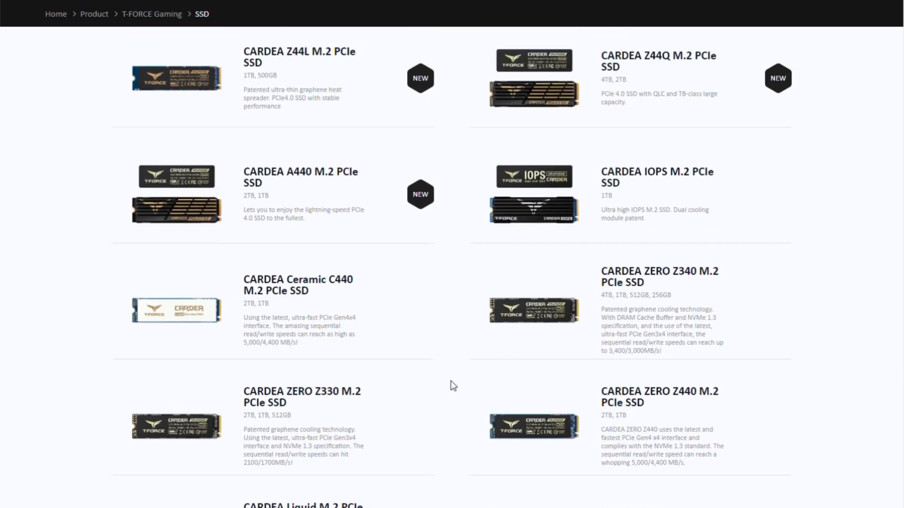
scroll(up, 3)
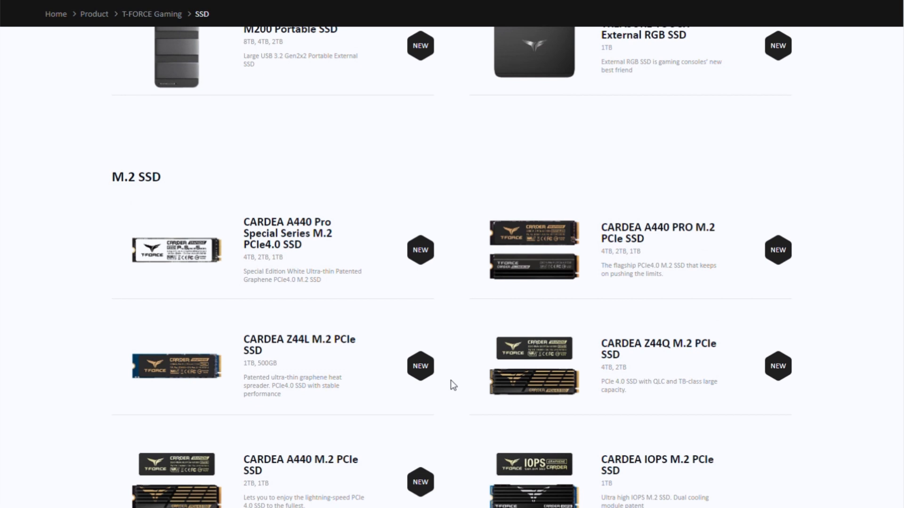
mouse_move(279, 244)
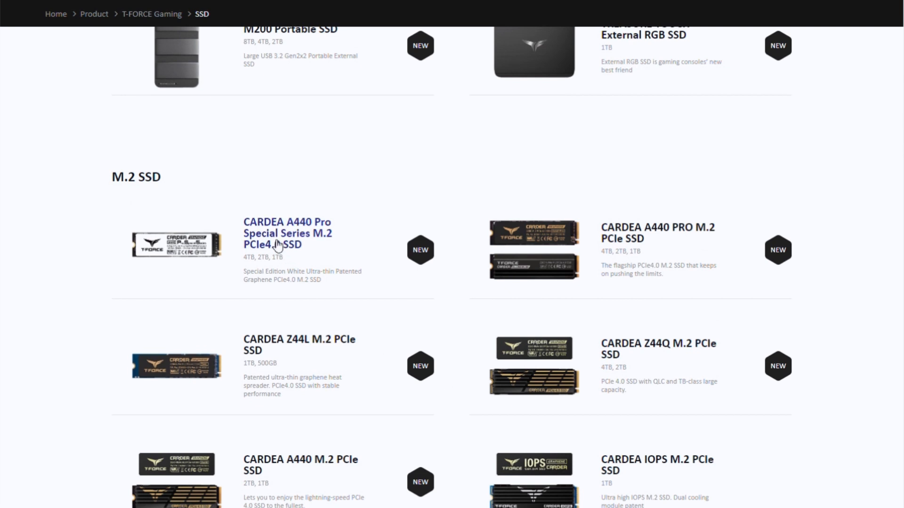
Open the CARDEA A440 Pro Special Series M.2 PCIe4.0 SSD page and scroll through its Introduction
click(288, 233)
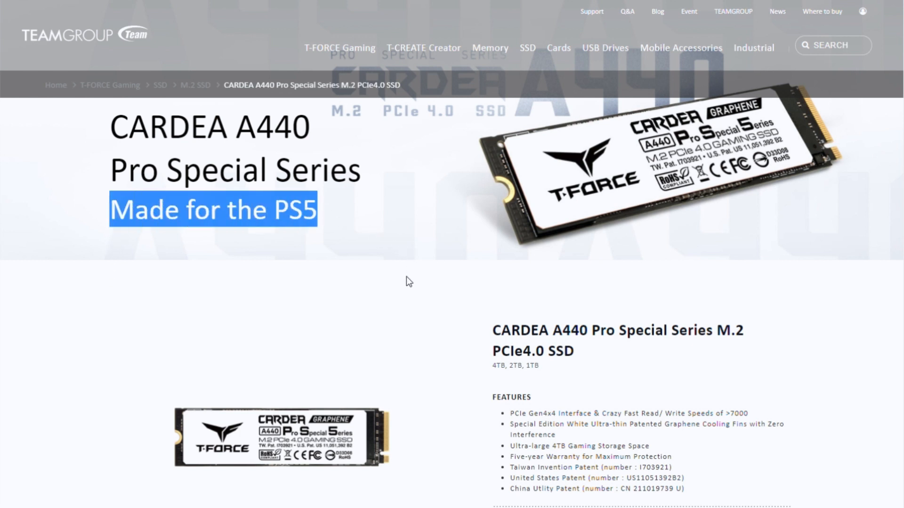
mouse_move(406, 289)
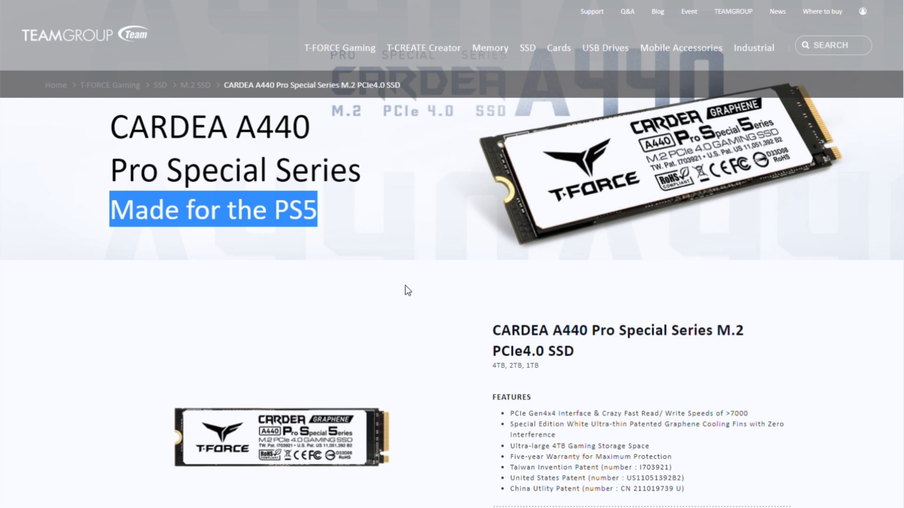
scroll(down, 3)
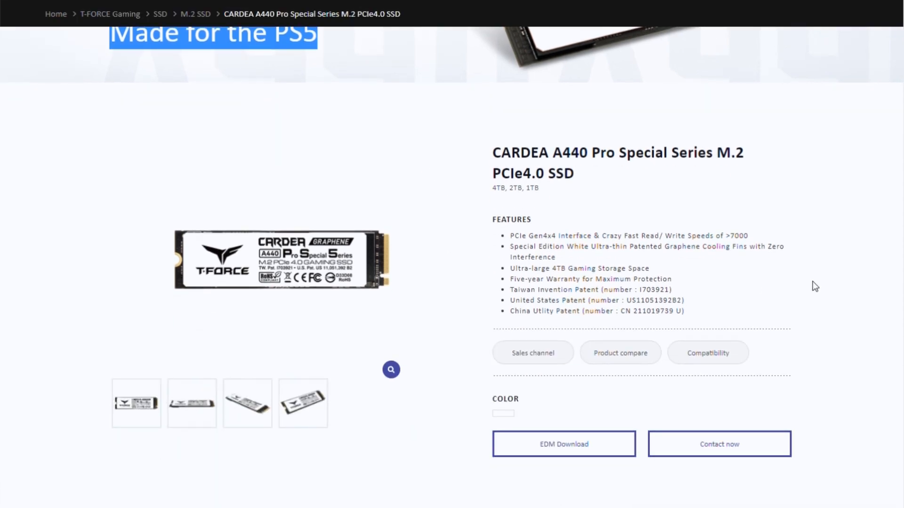
scroll(down, 3)
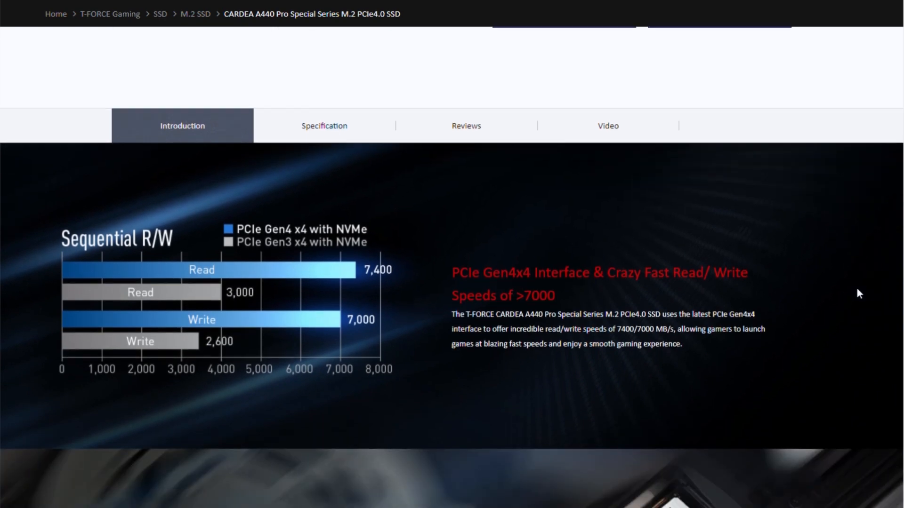
scroll(down, 3)
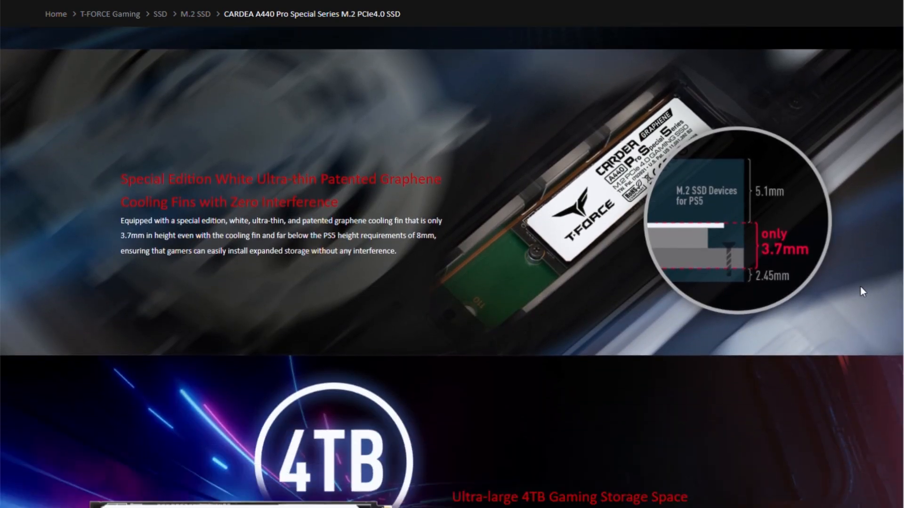
scroll(down, 3)
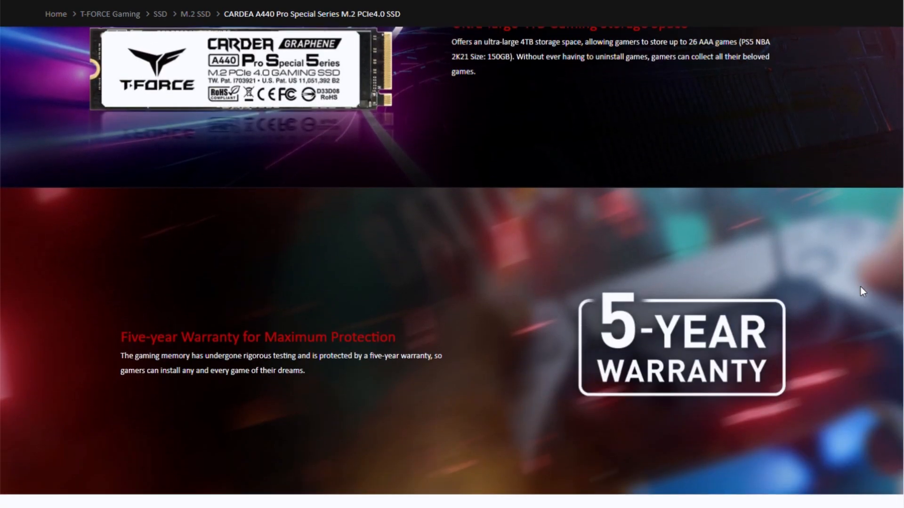
scroll(down, 3)
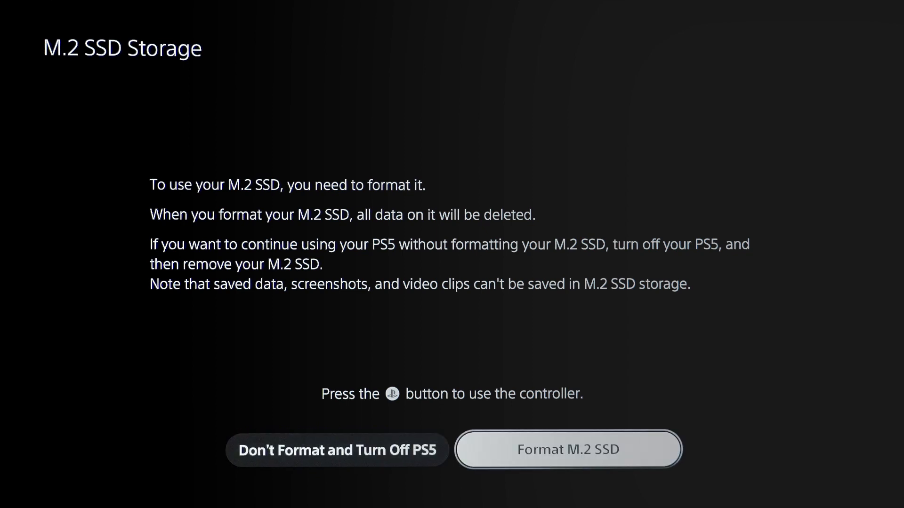
Format the M.2 SSD and acknowledge the 6558.457 MB/s read speed result
click(567, 449)
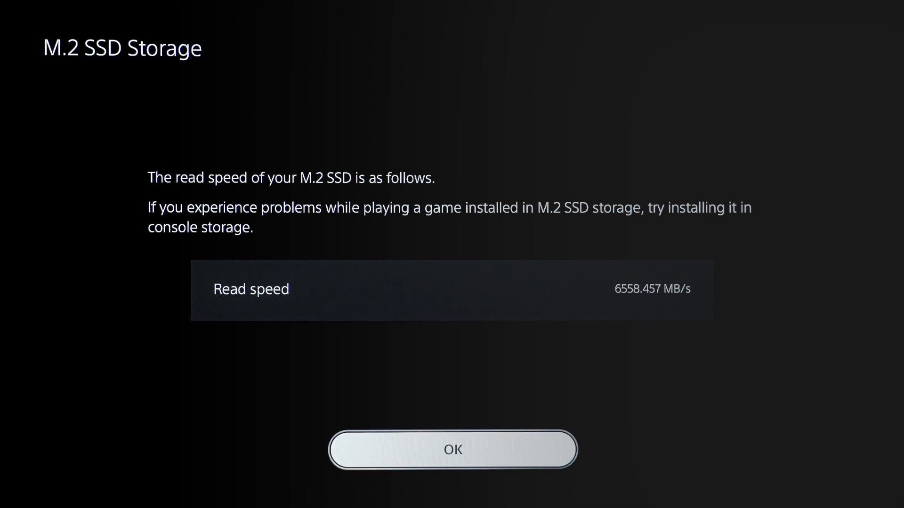
click(453, 449)
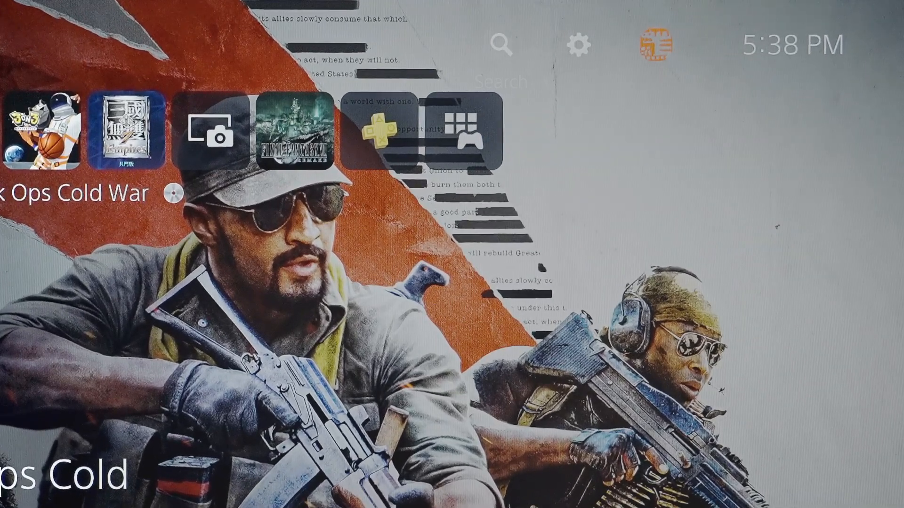
mouse_move(578, 46)
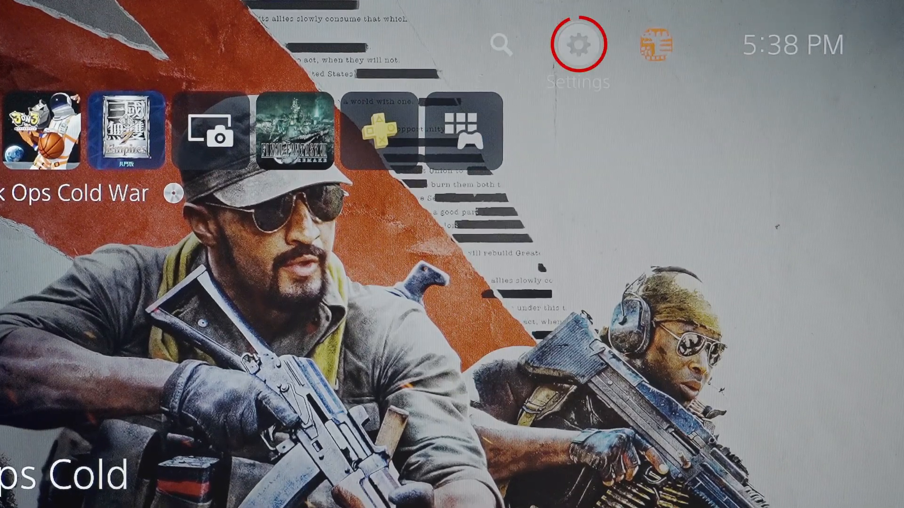
Move ASTRO's PLAYROOM (10.99 GB) from console storage to the M.2 SSD through Storage settings
click(578, 44)
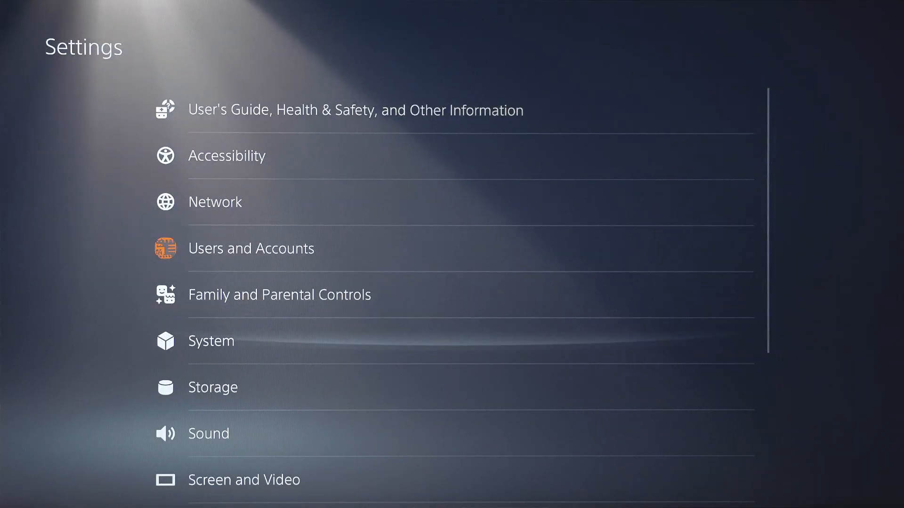
scroll(down, 3)
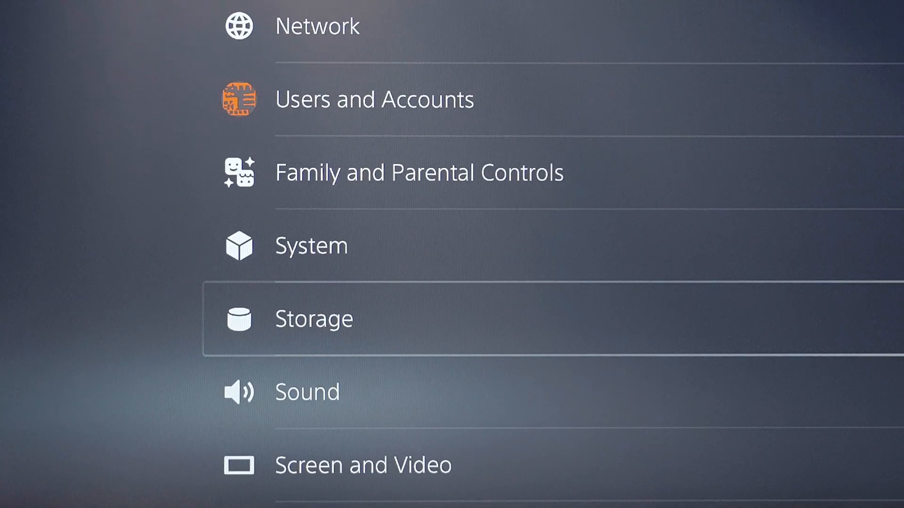
click(313, 319)
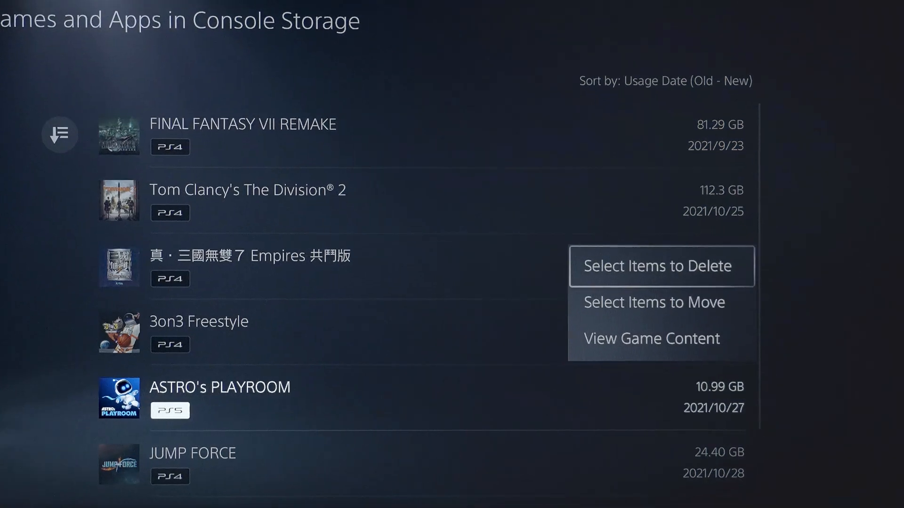
click(652, 302)
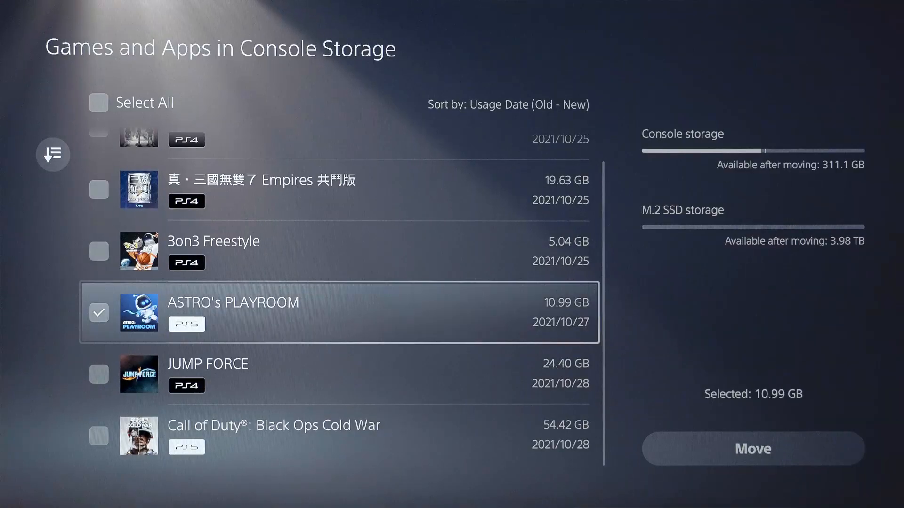
click(751, 448)
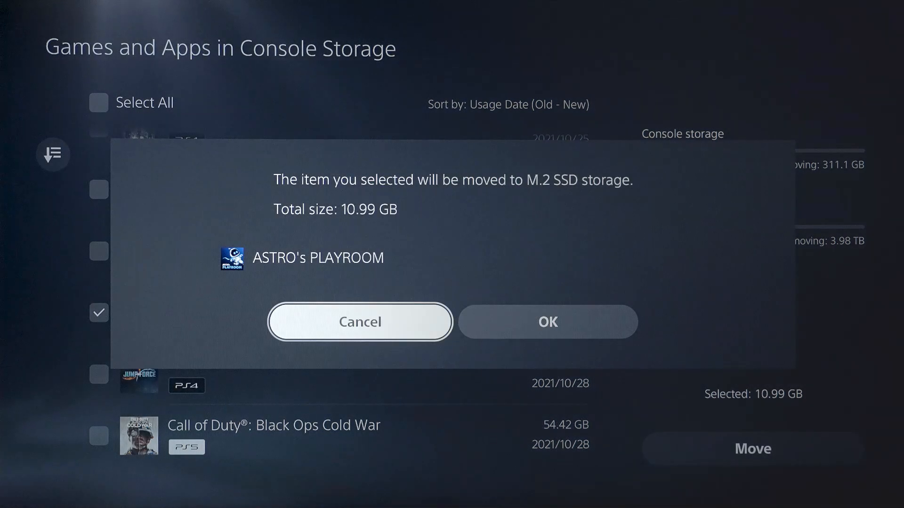
click(547, 320)
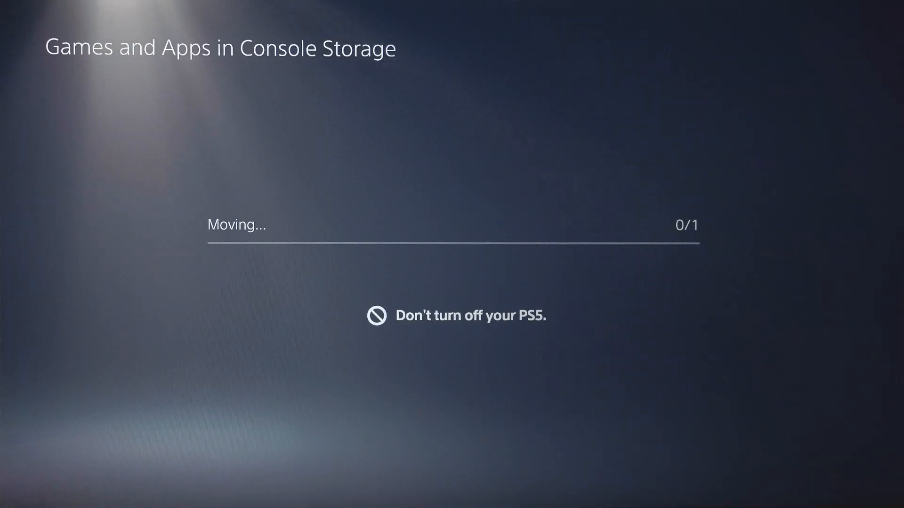